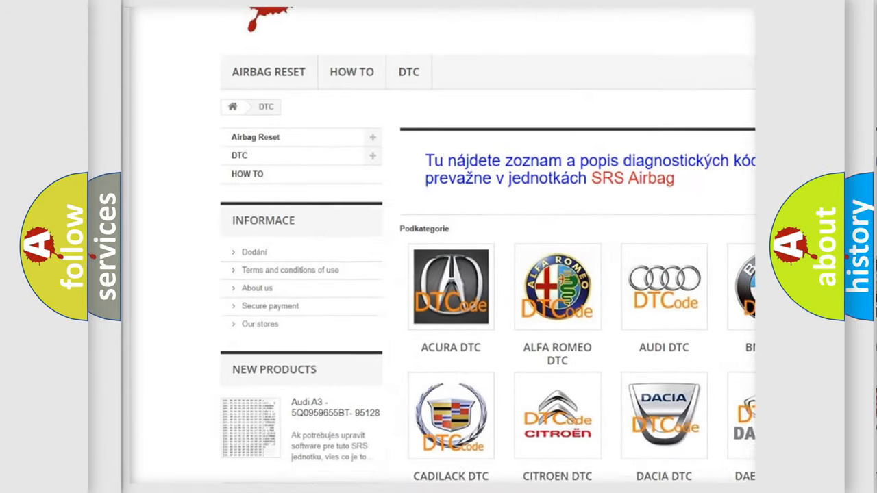
Open the BMW DTC page from the DTC catalogue to list its trouble code subcategories.
scroll(down, 3)
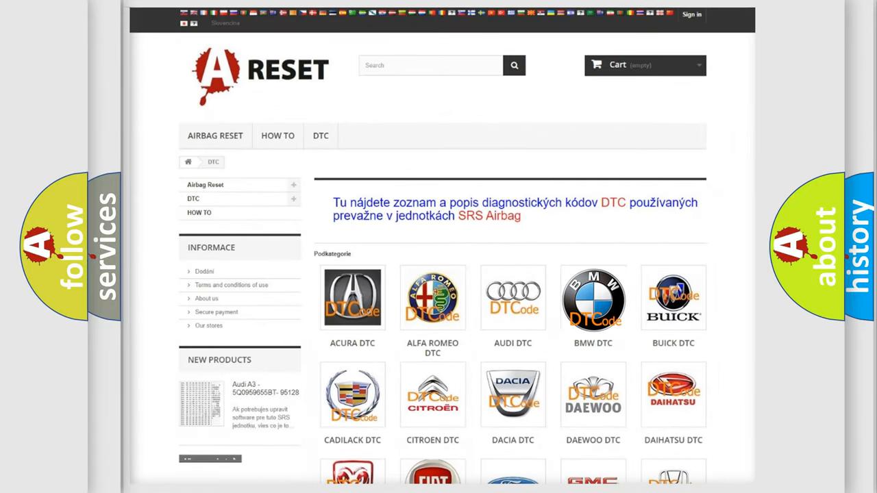
click(592, 298)
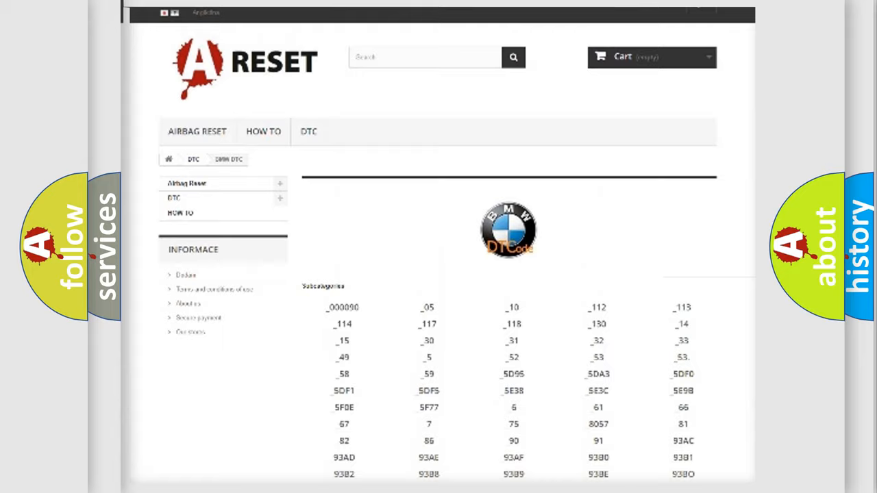